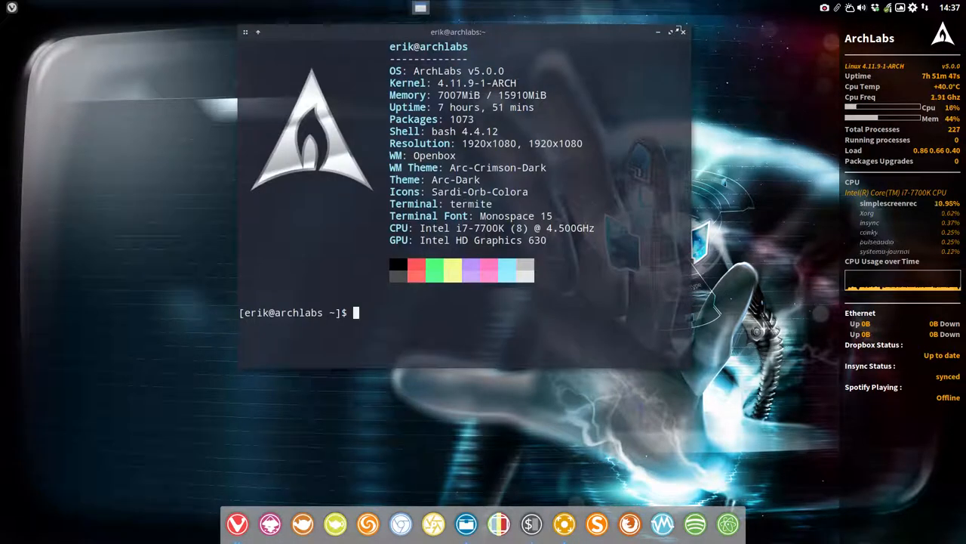
Step: Launch Xfce4 Appearance from the ArchLabs Preferences menu and move its window right
left_click(682, 31)
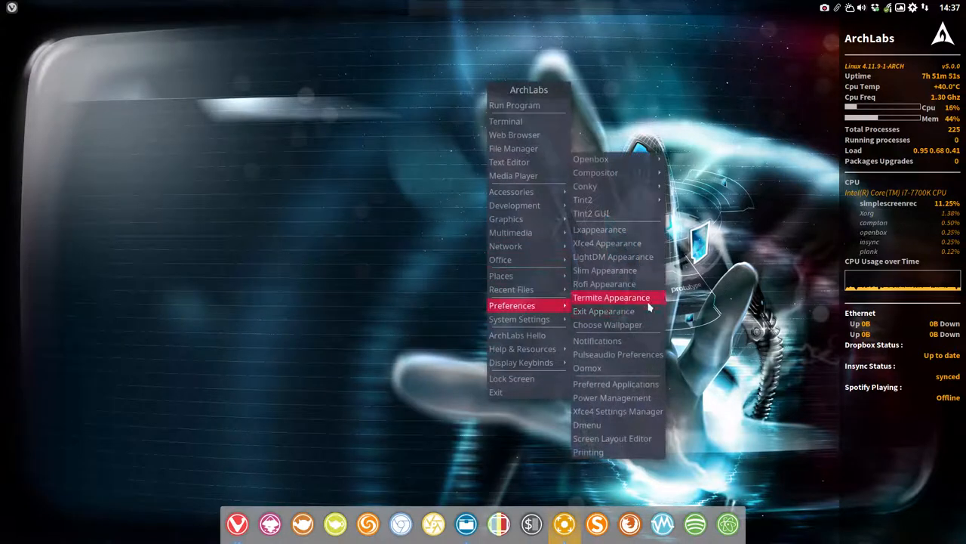
left_click(607, 243)
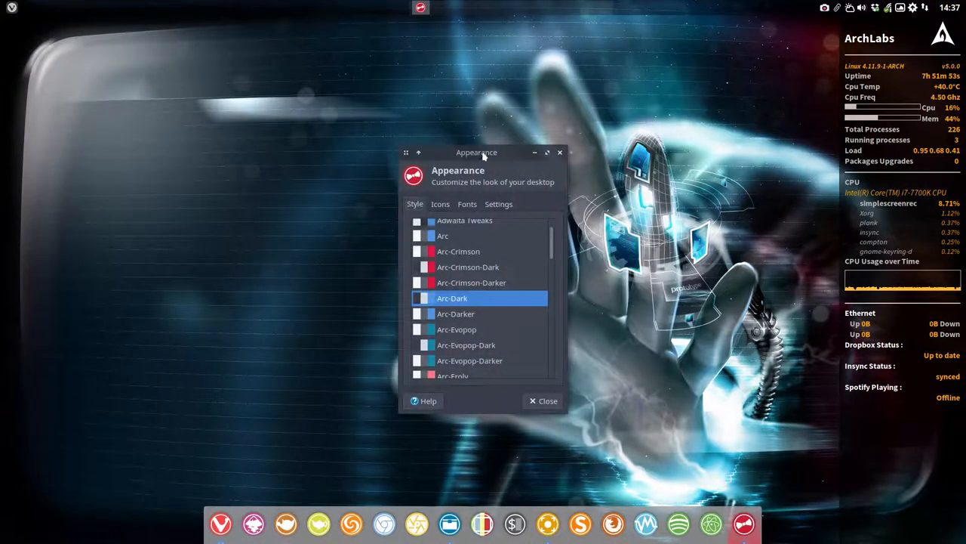
left_click_drag(477, 152, 642, 116)
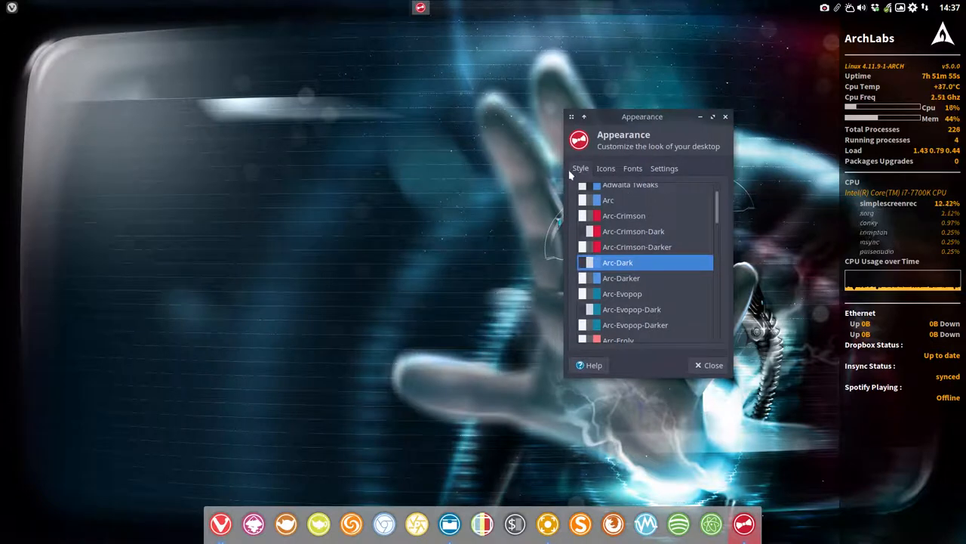
Step: Switch Appearance to the Icons tab to see the installed icon themes
left_click(605, 167)
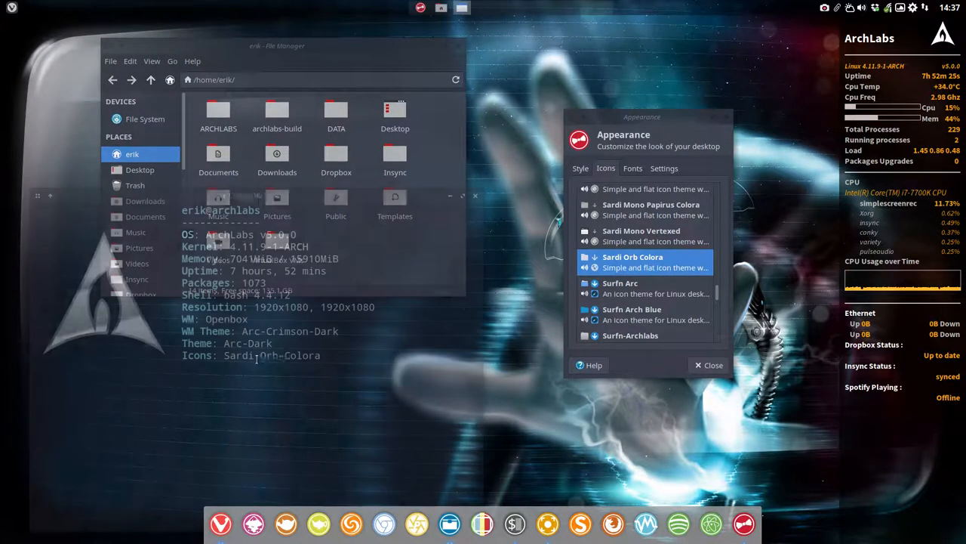
Step: Search the AUR with 'packer sardi-orb-colora'
type("packer")
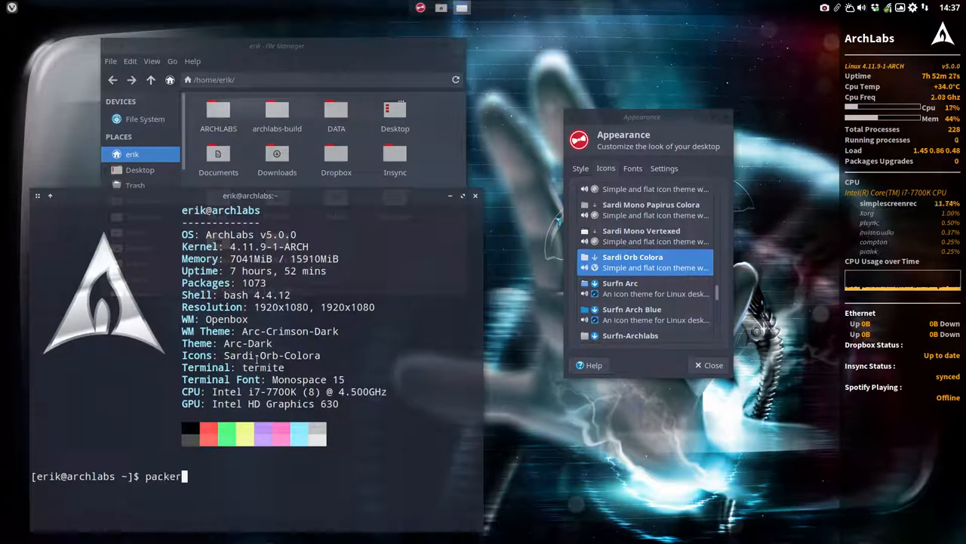
type("sardi-")
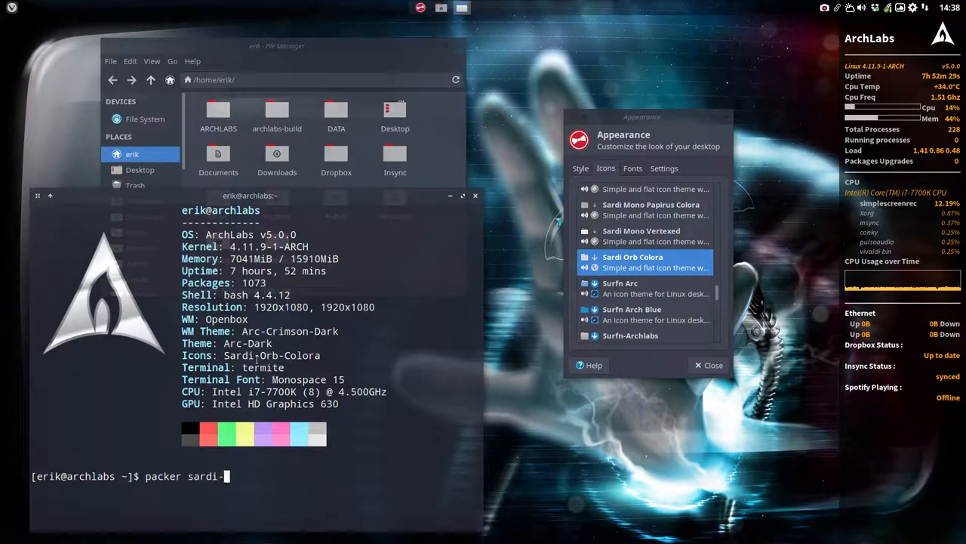
type("orb")
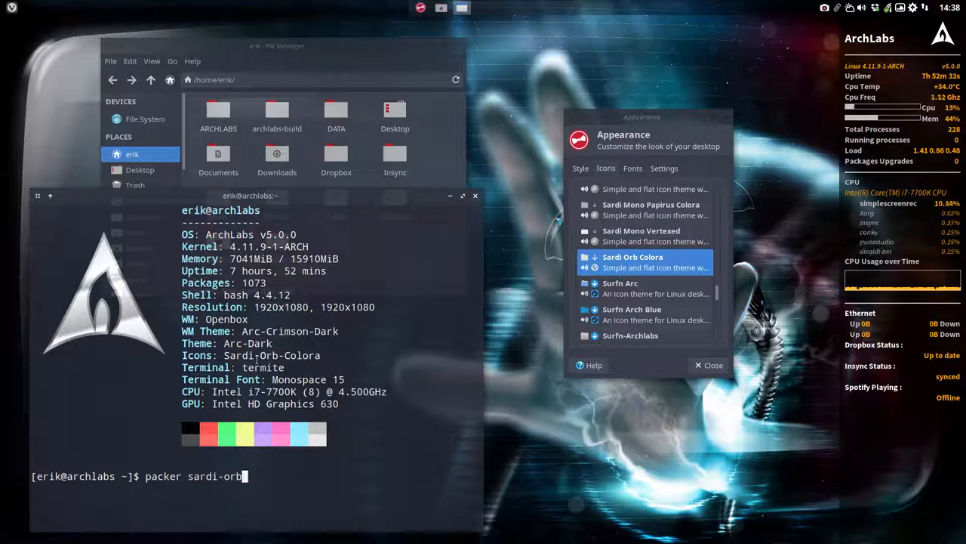
type("-colora")
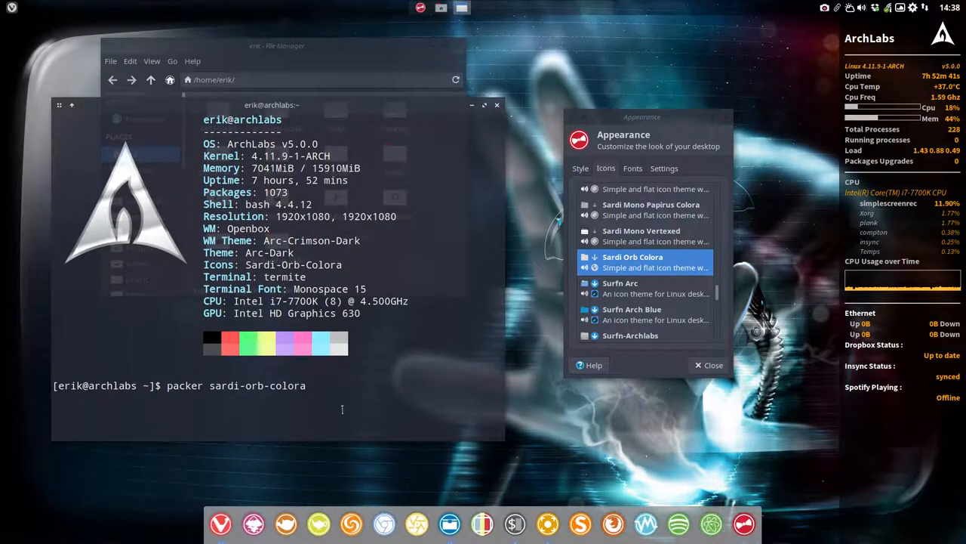
key("Return")
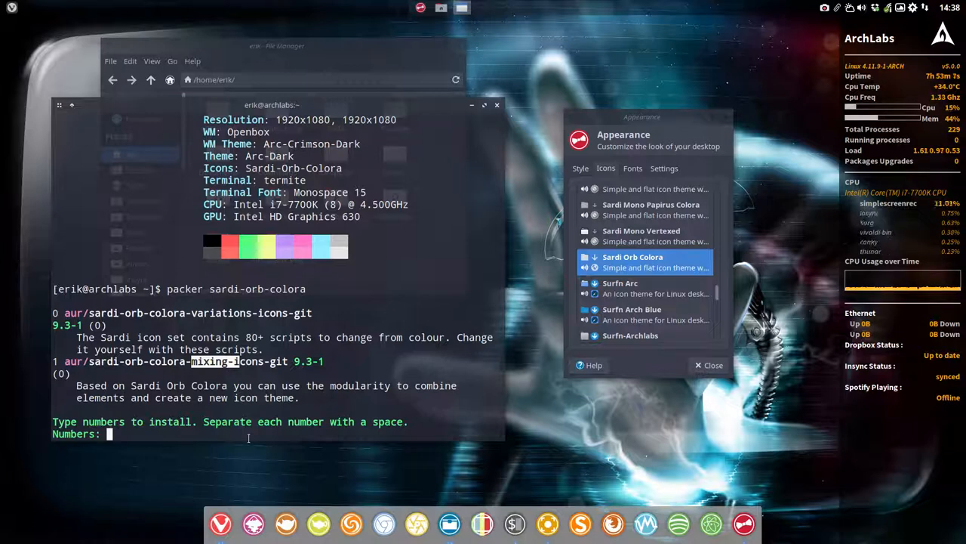
Step: Pick result 1 to install sardi-orb-colora-mixing-icons-git
type("1")
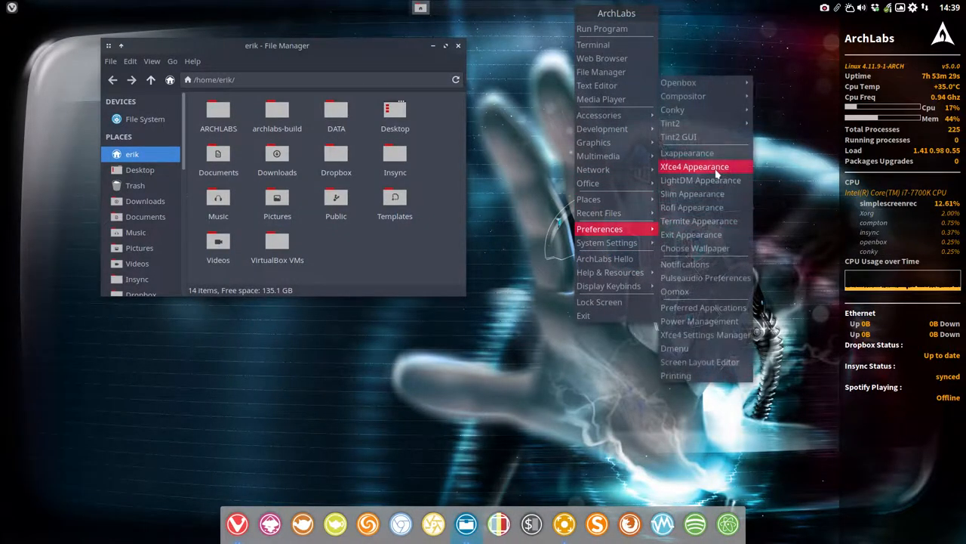
Step: Reopen Xfce4 Appearance on the Icons tab listing the new Sardi Orb Colora variants
left_click(695, 166)
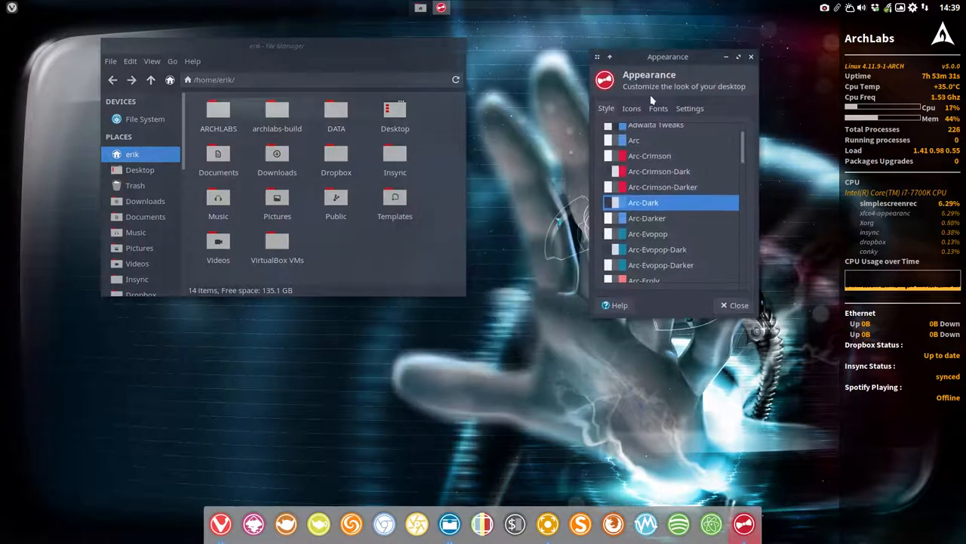
left_click(631, 108)
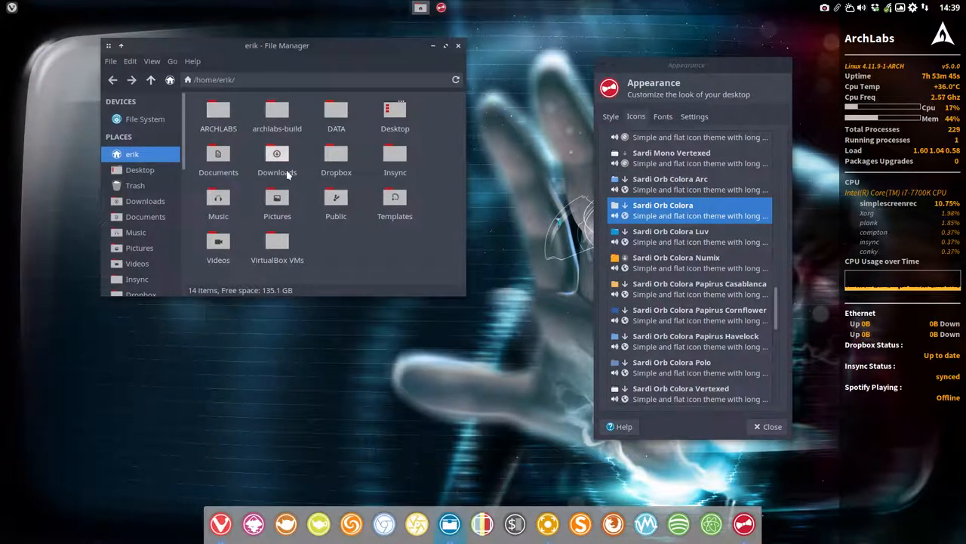
left_click(670, 183)
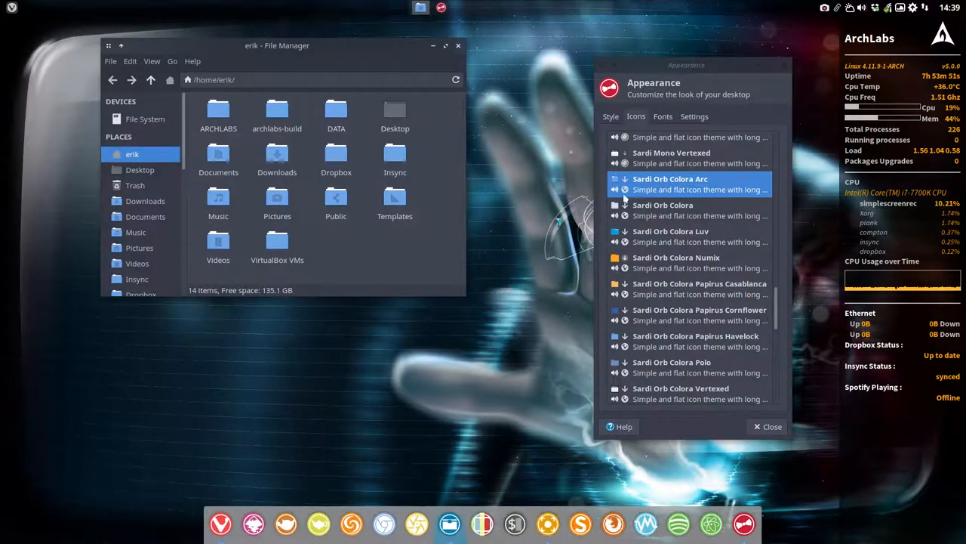
mouse_move(335, 252)
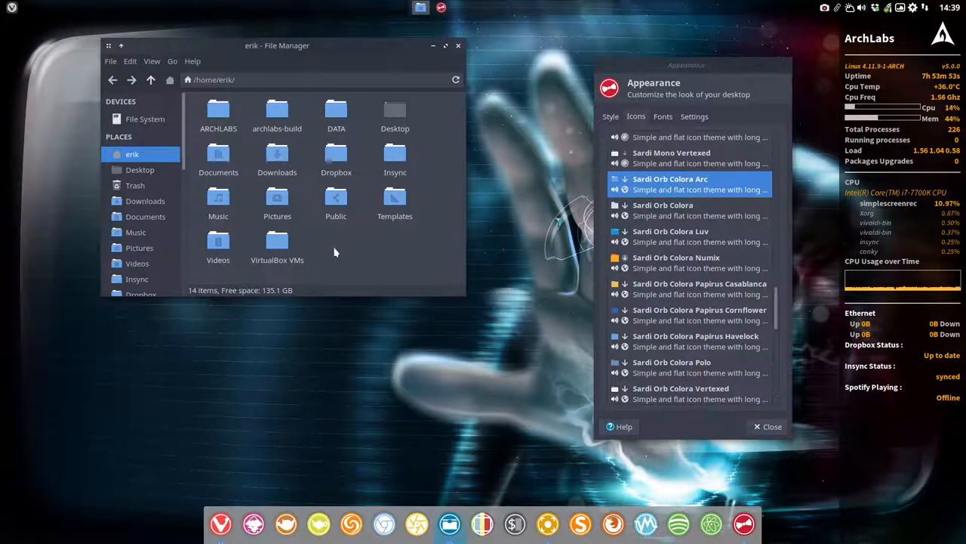
mouse_move(299, 487)
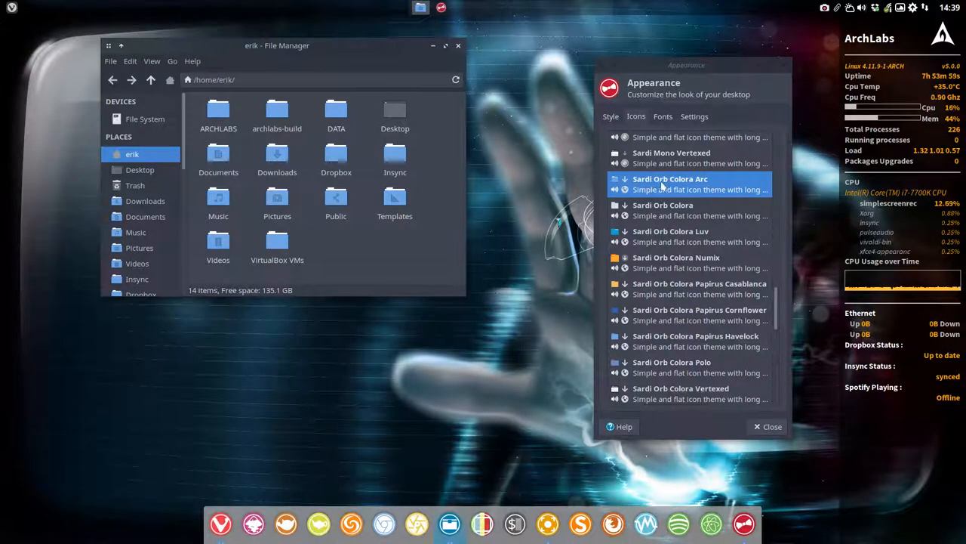
left_click(663, 210)
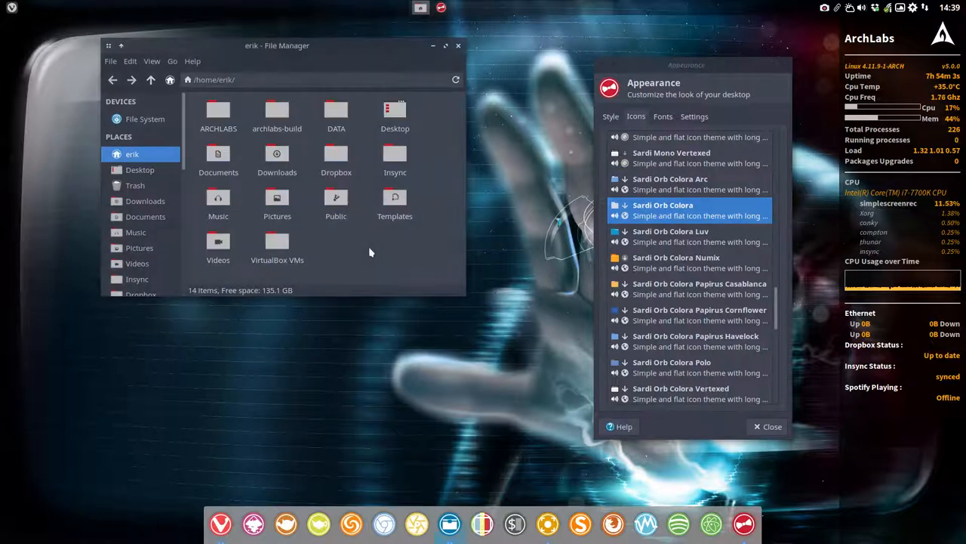
Step: Preview the Luv, Numix, Papirus Casablanca, Cornflower and Havelock Sardi Orb Colora icons
left_click(670, 231)
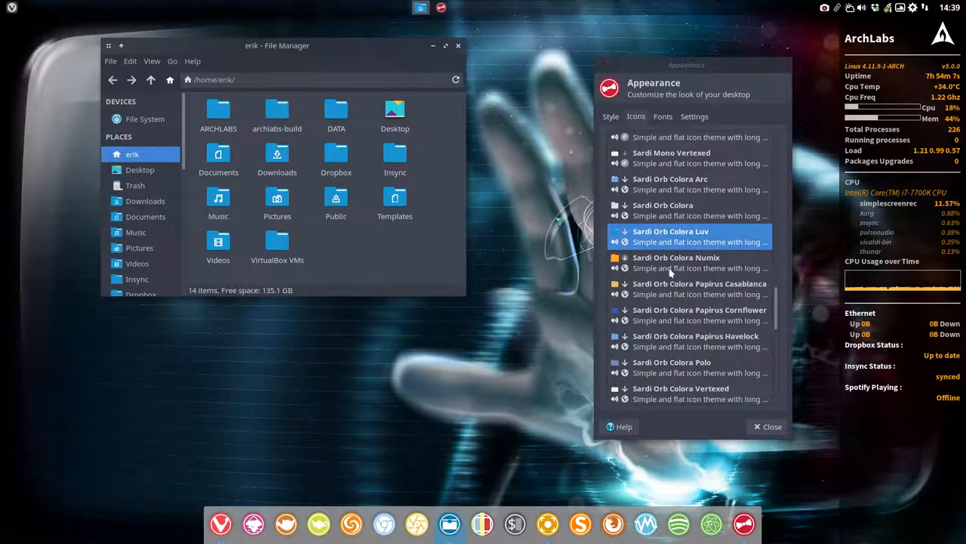
left_click(676, 262)
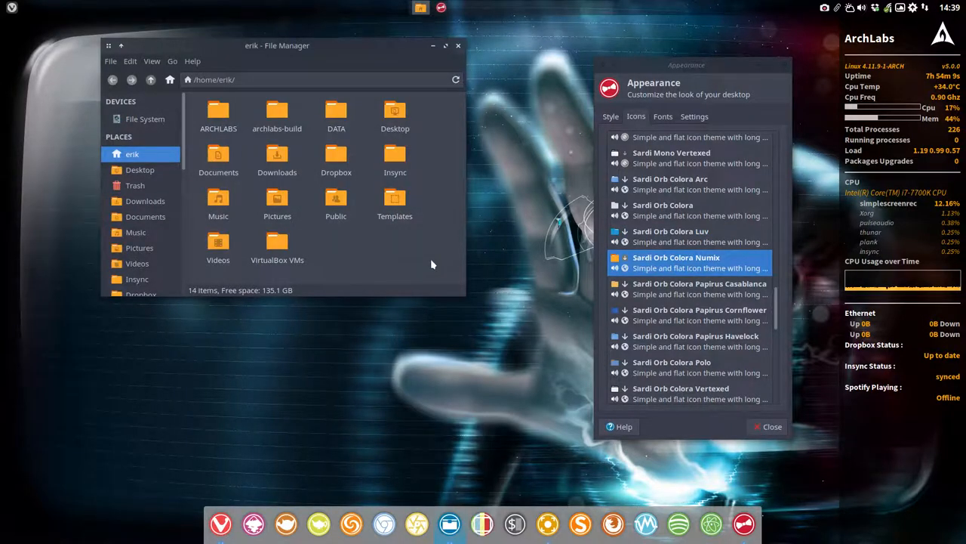
left_click(699, 288)
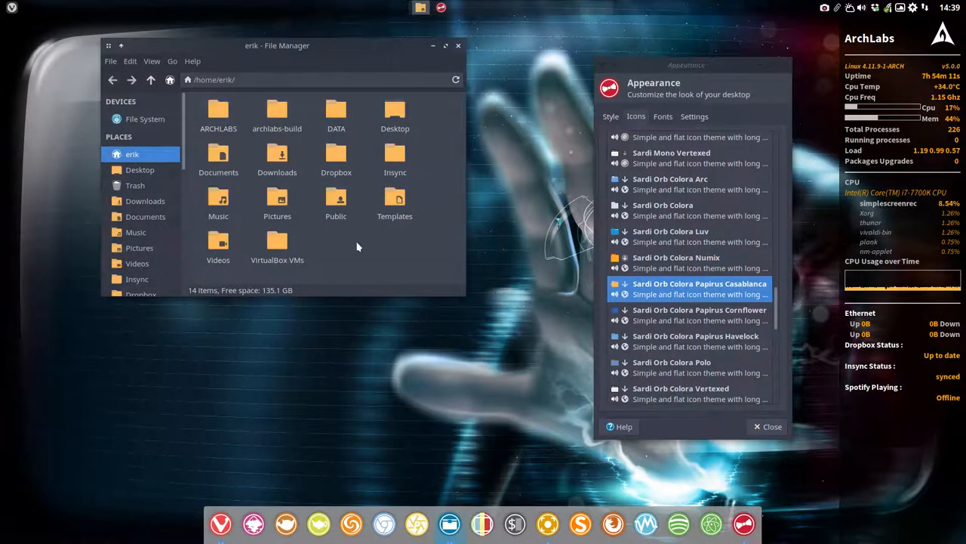
left_click(687, 309)
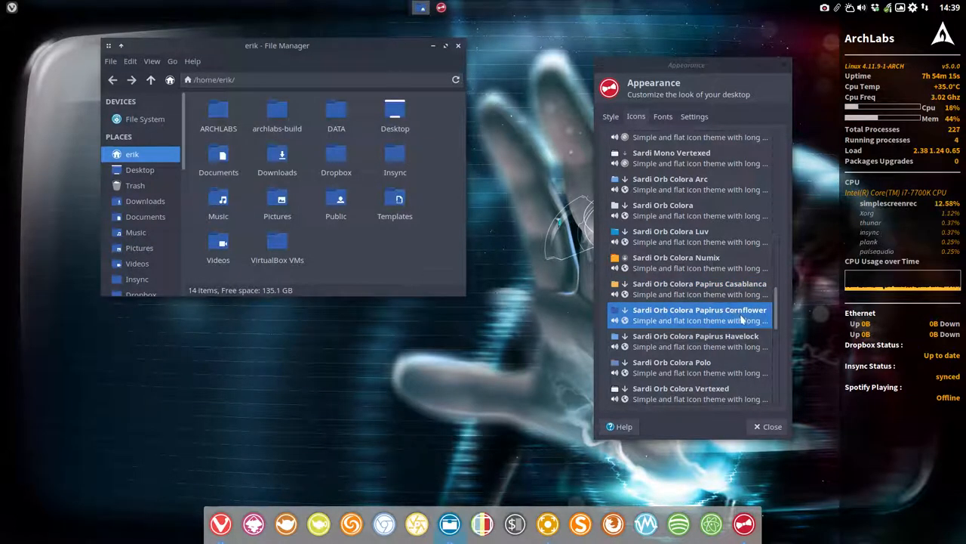
left_click(695, 340)
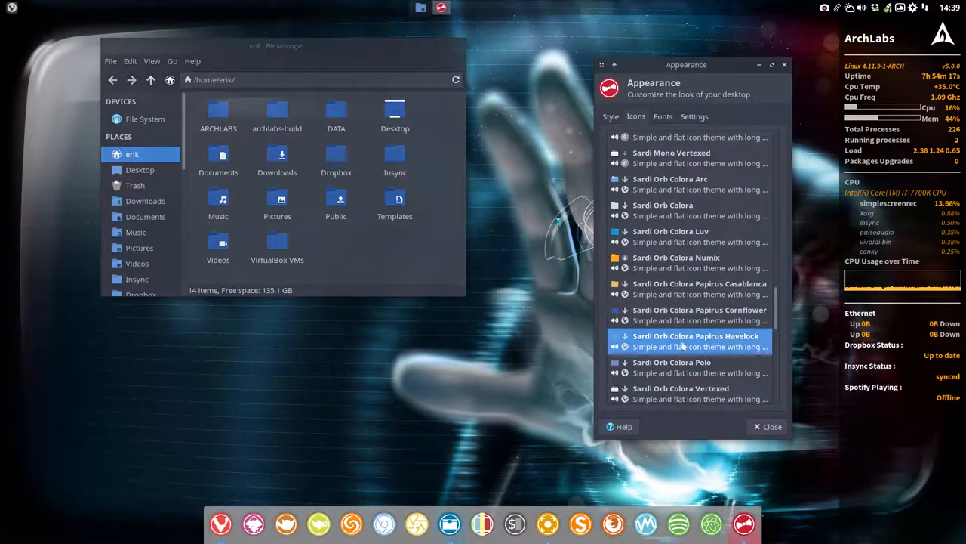
Step: Check the file manager's folders, try Polo, then apply Sardi Orb Colora Vertexed
left_click(382, 270)
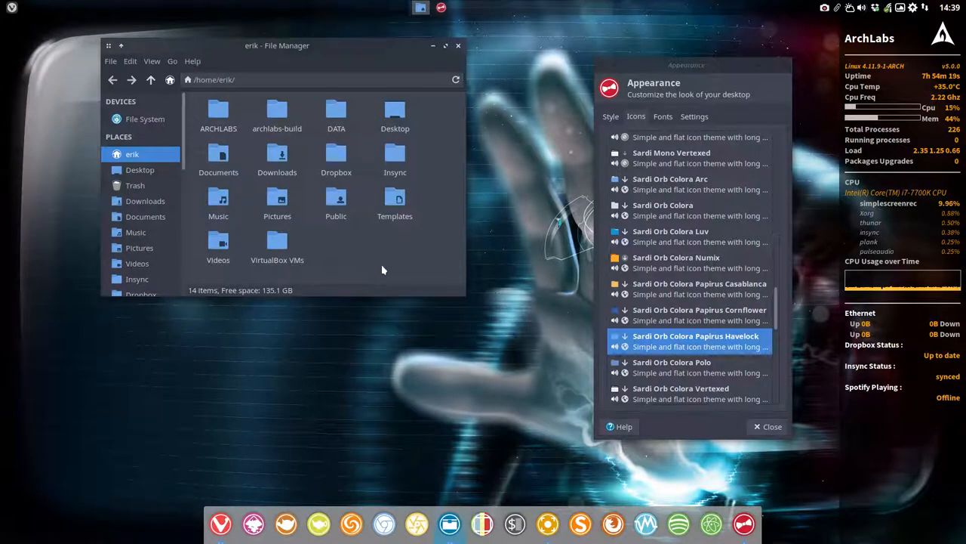
left_click(671, 361)
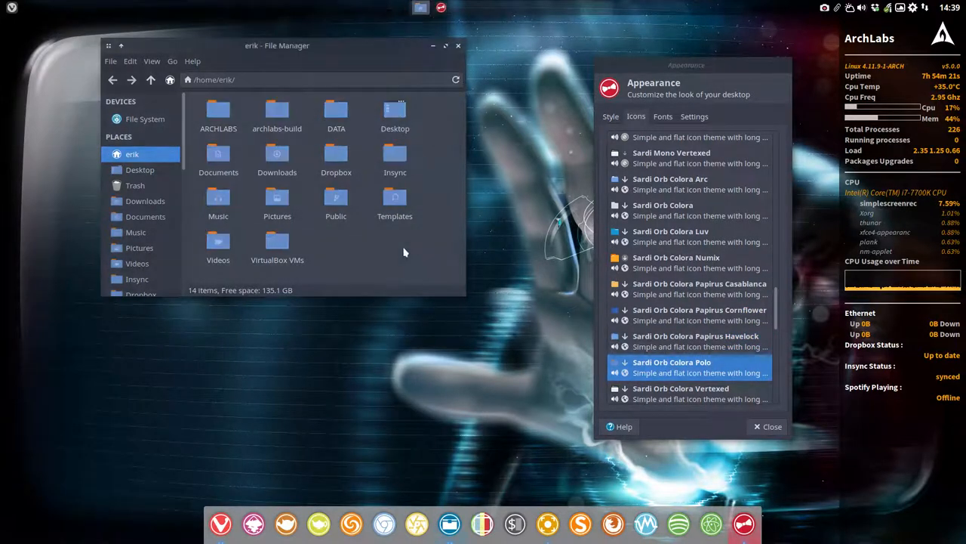
scroll("down", 3)
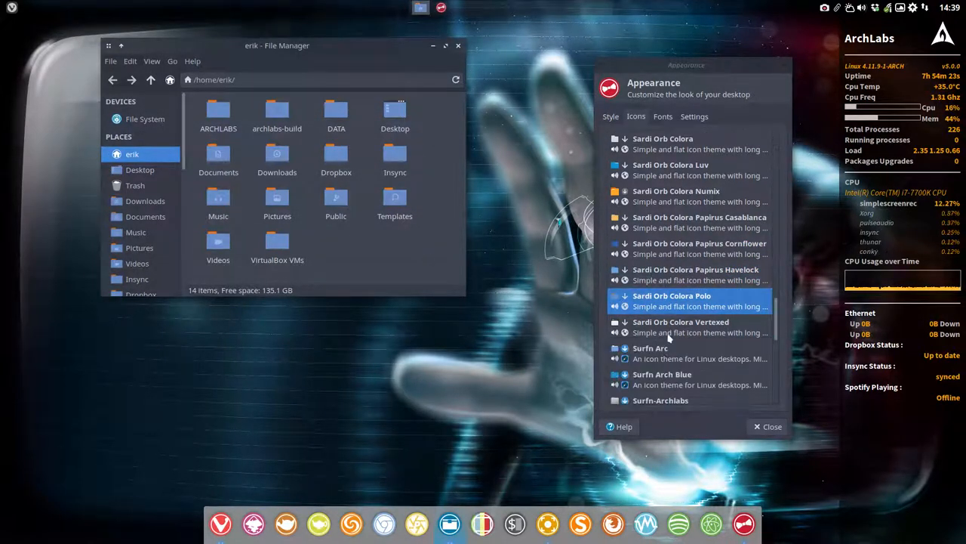
left_click(680, 326)
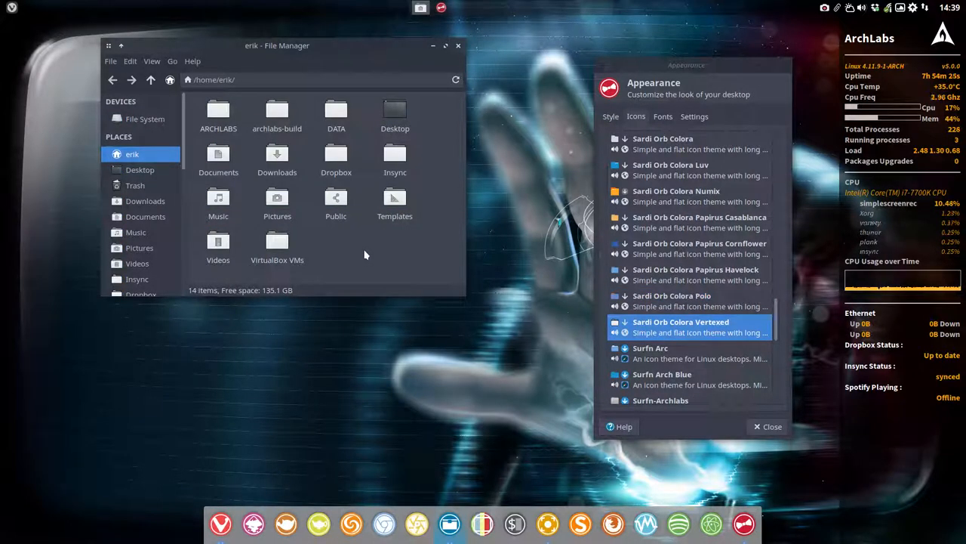